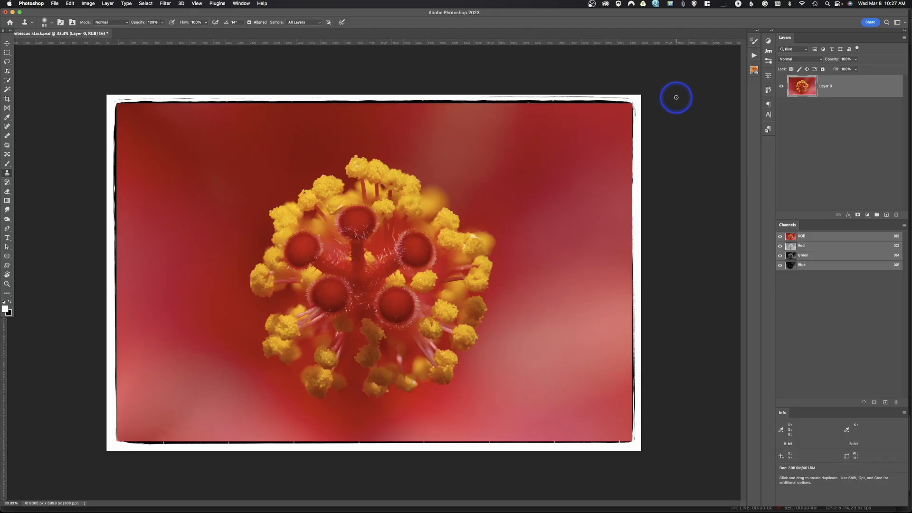
{"action": "mouse_move", "coordinate": [316, 209]}
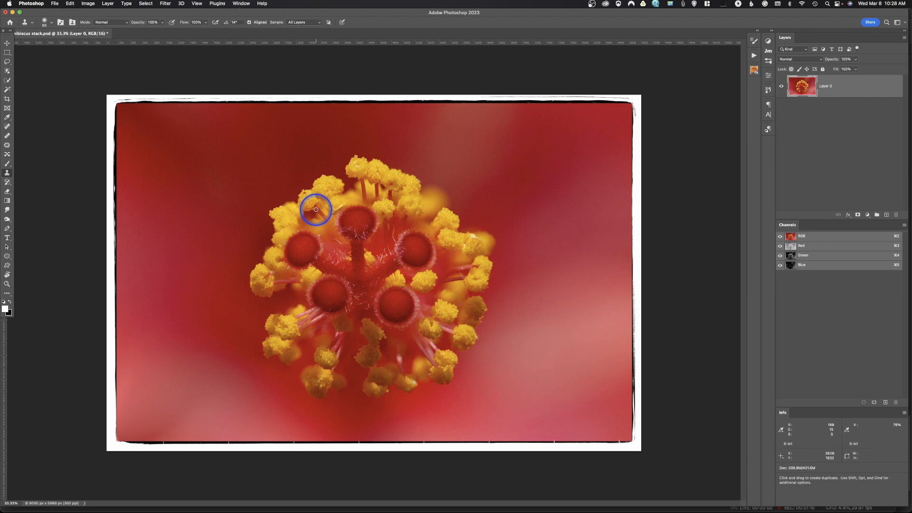
{"action": "mouse_move", "coordinate": [261, 178]}
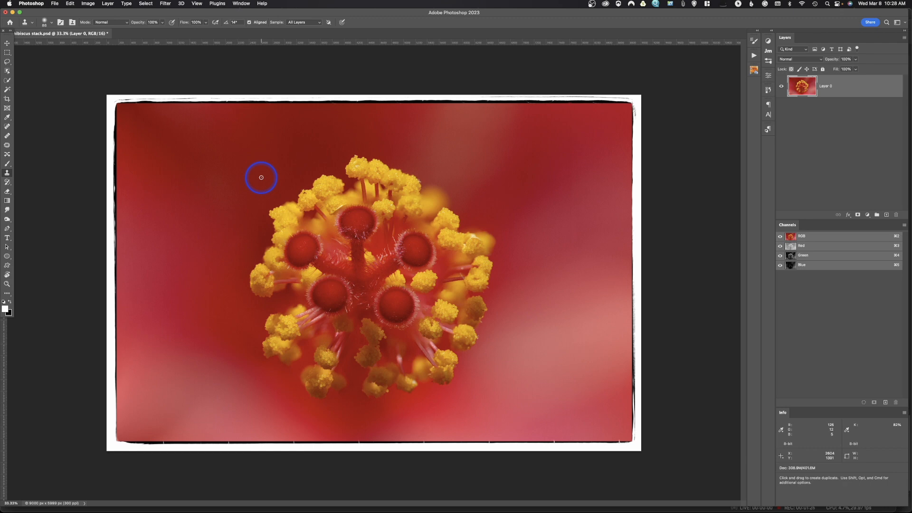
{"action": "mouse_move", "coordinate": [132, 66]}
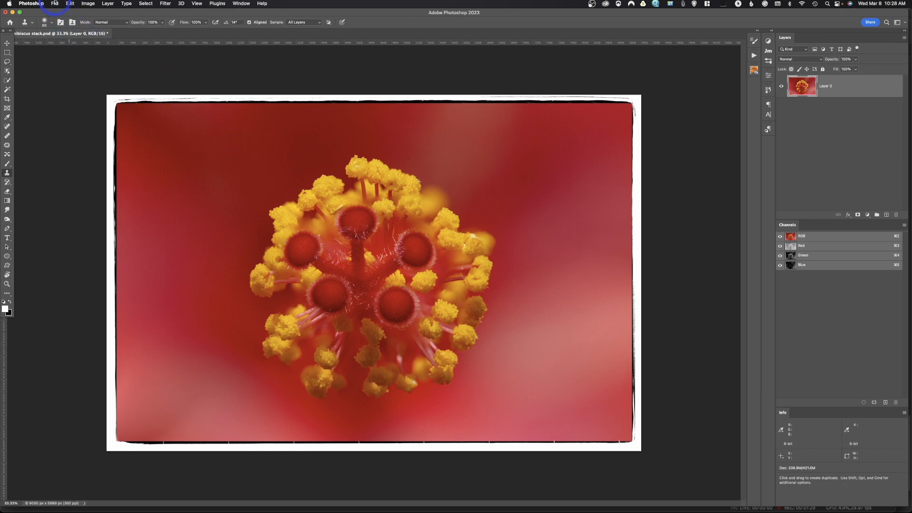
Reach Export Preferences from the File > Export commands.
{"action": "left_click", "coordinate": [60, 3]}
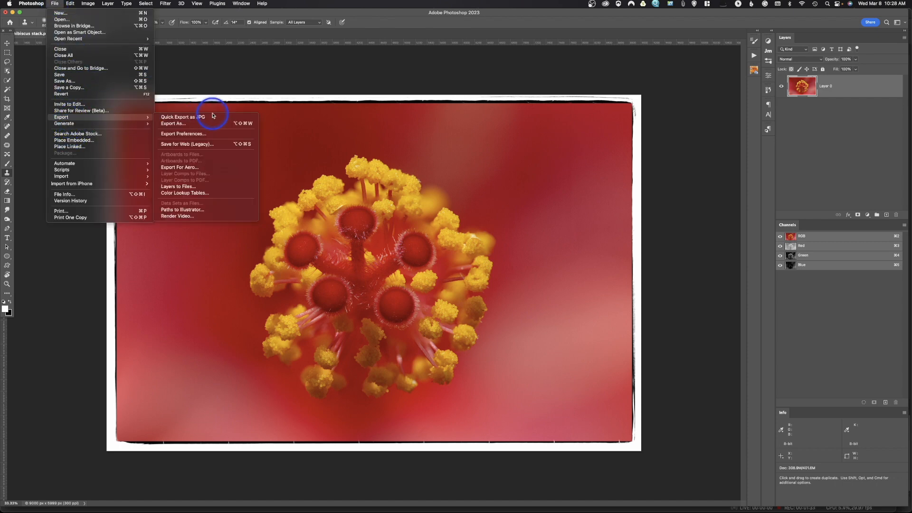
{"action": "mouse_move", "coordinate": [205, 119]}
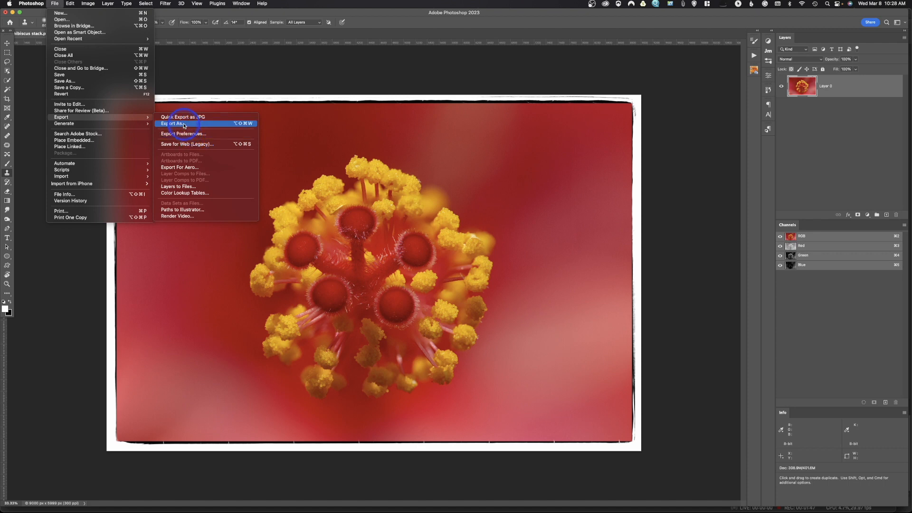
{"action": "mouse_move", "coordinate": [192, 145]}
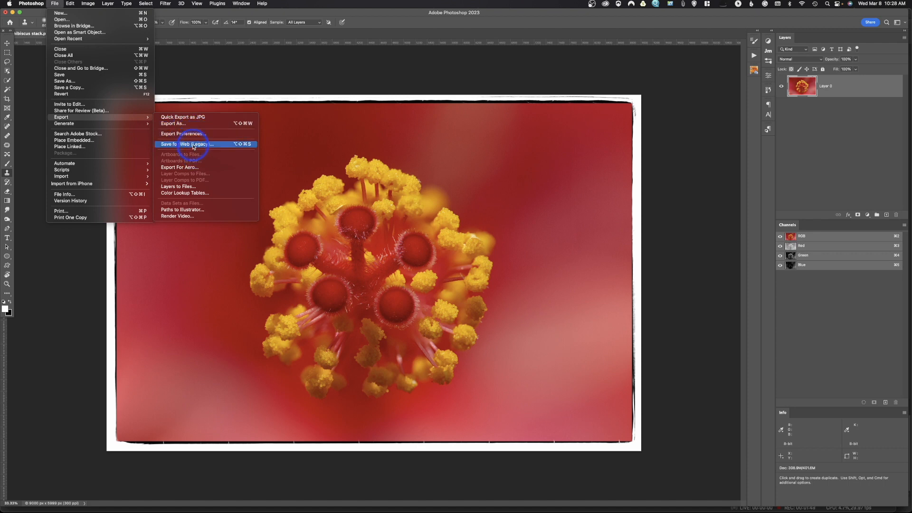
{"action": "mouse_move", "coordinate": [183, 117]}
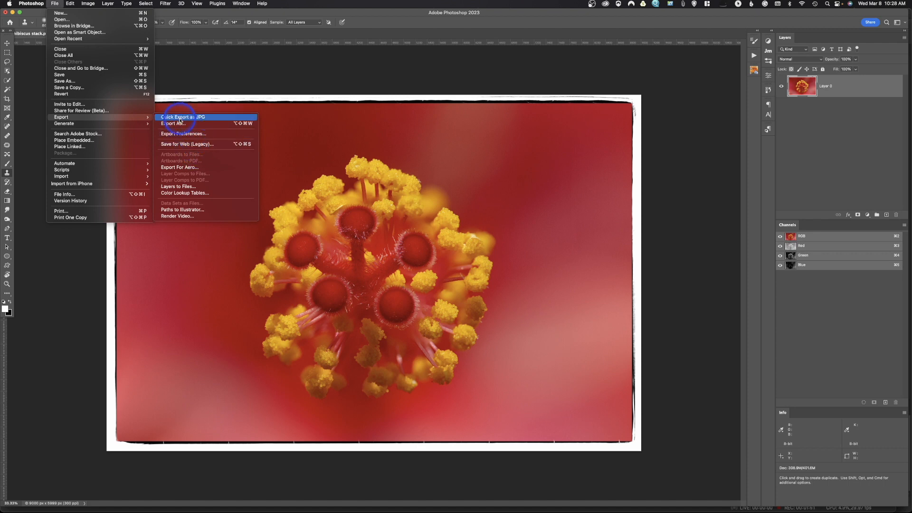
{"action": "mouse_move", "coordinate": [182, 133]}
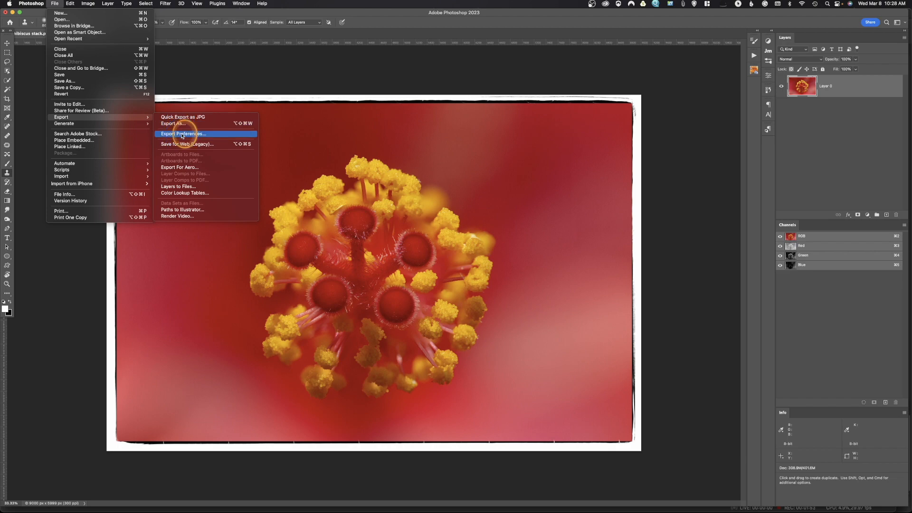
{"action": "left_click", "coordinate": [183, 133]}
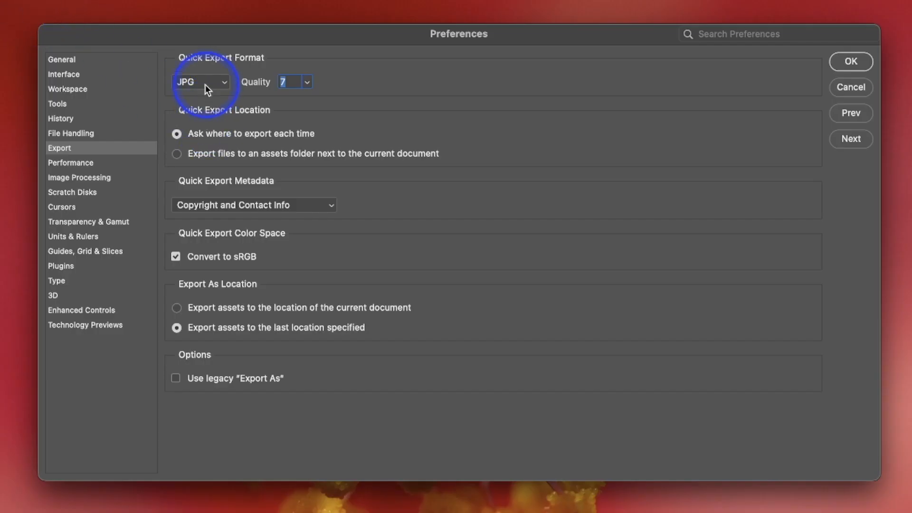
{"action": "left_click", "coordinate": [199, 82]}
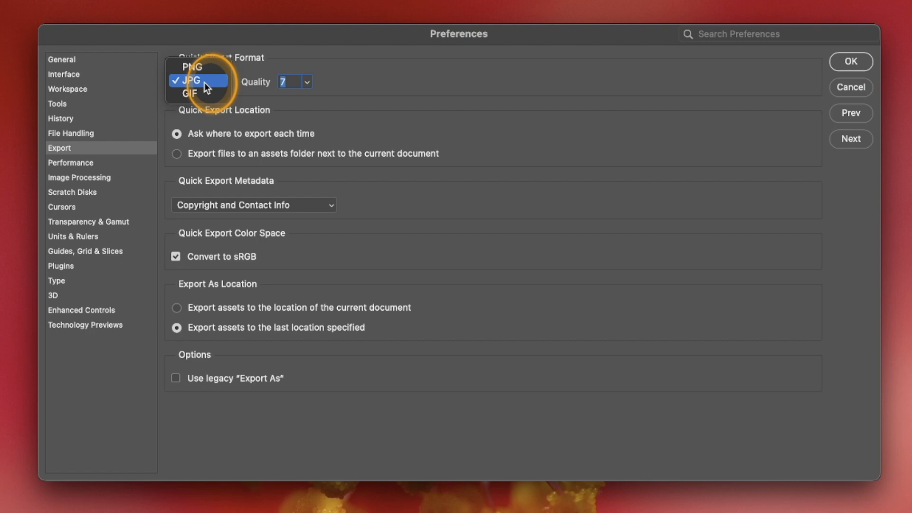
{"action": "left_click", "coordinate": [197, 81]}
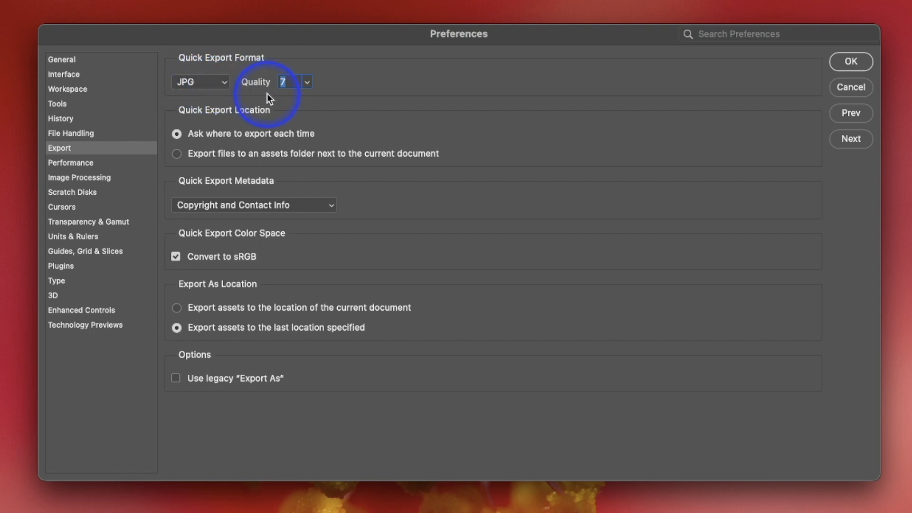
{"action": "left_click", "coordinate": [287, 81]}
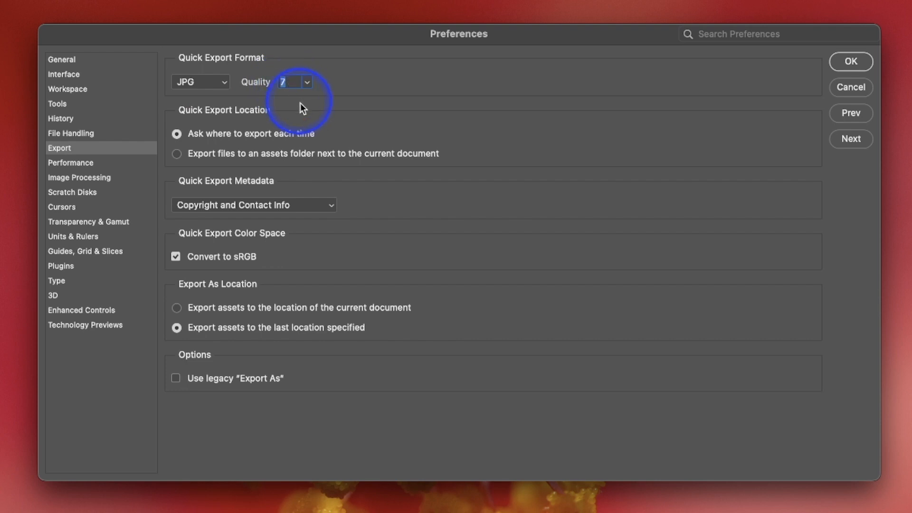
{"action": "mouse_move", "coordinate": [303, 104]}
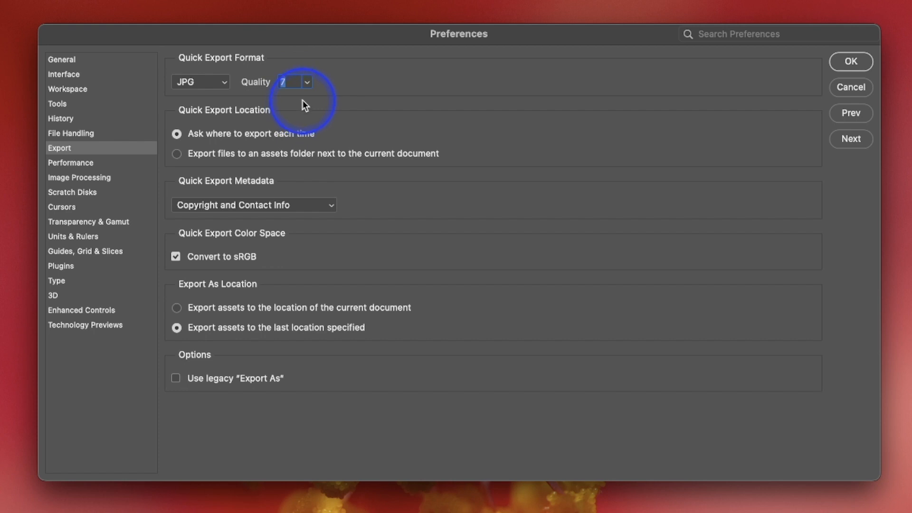
{"action": "mouse_move", "coordinate": [147, 183]}
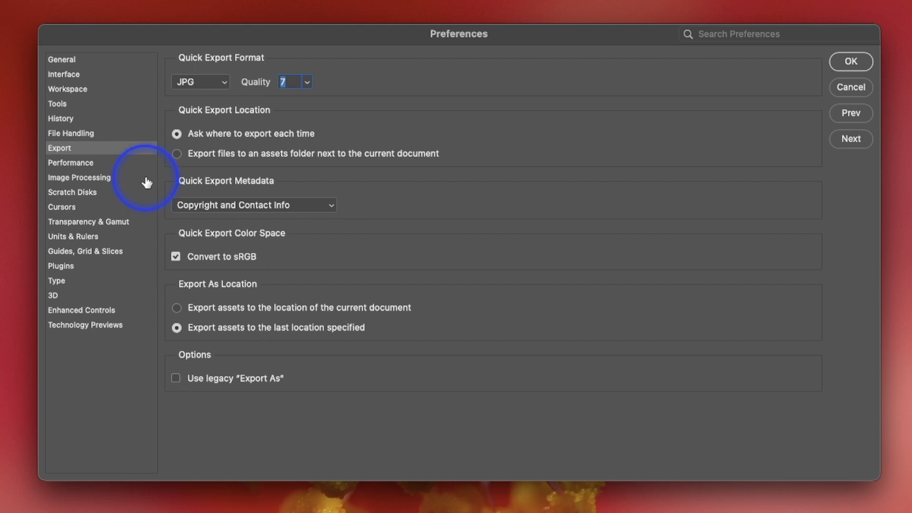
{"action": "mouse_move", "coordinate": [195, 142]}
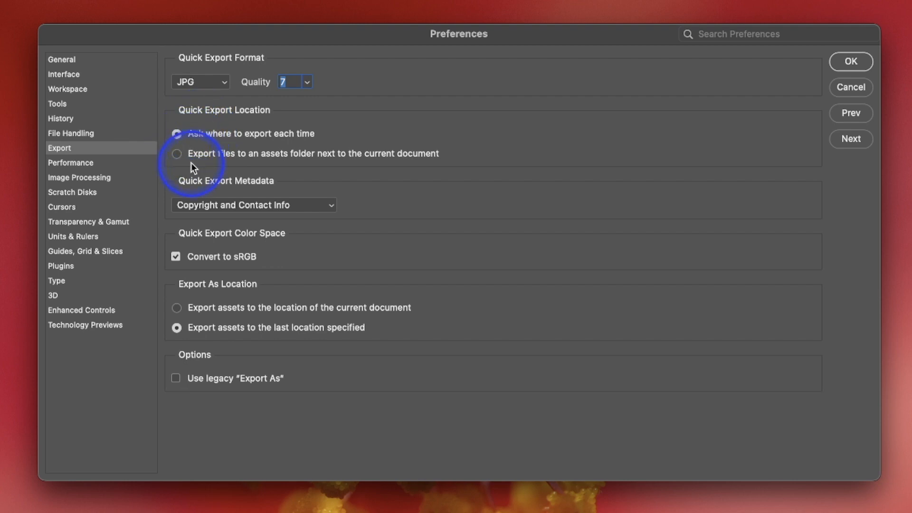
{"action": "left_click", "coordinate": [176, 133]}
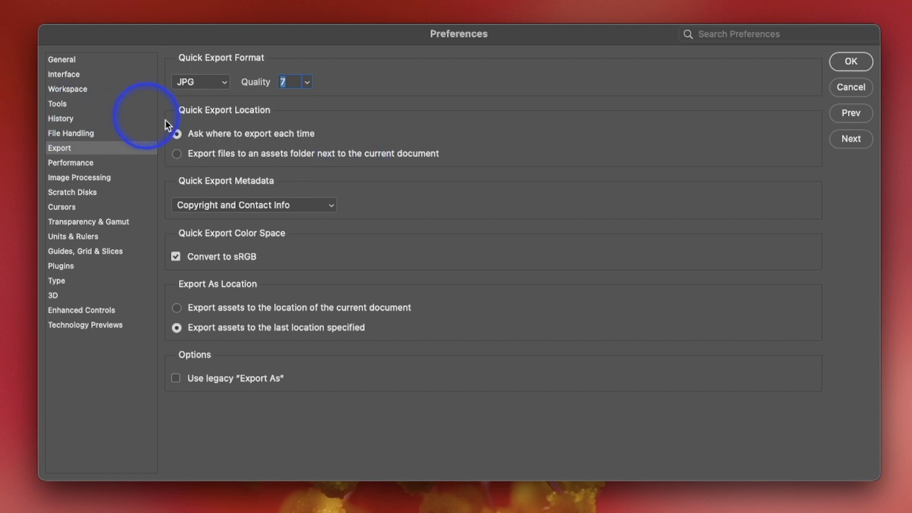
{"action": "left_click", "coordinate": [177, 154]}
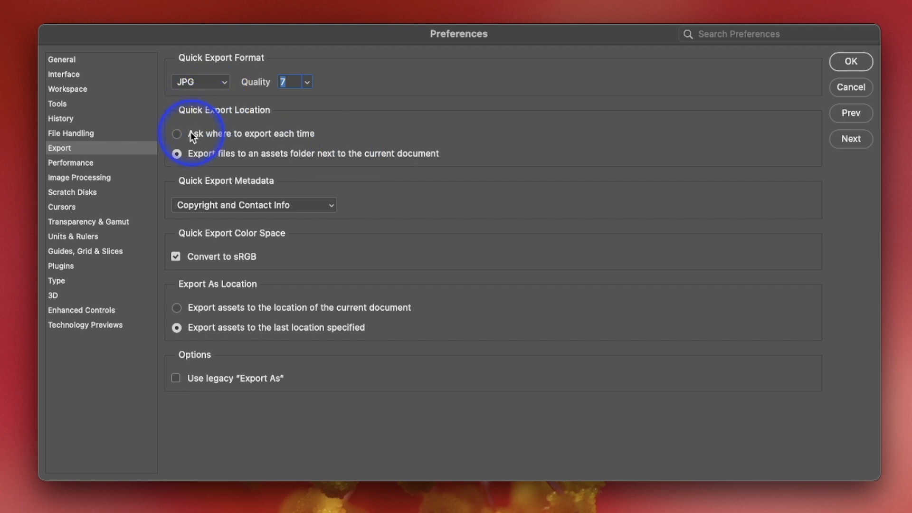
{"action": "left_click", "coordinate": [177, 133]}
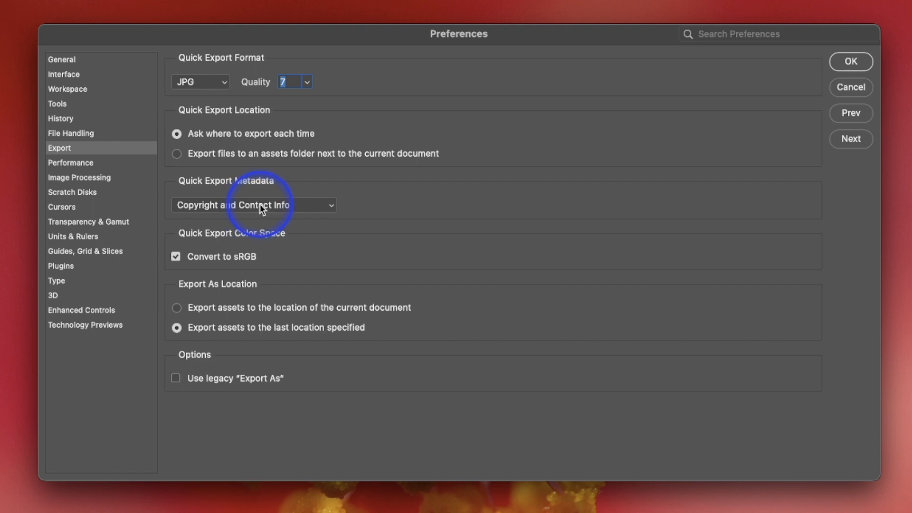
Keep quick-export metadata at Copyright and Contact Info with Convert to sRGB enabled.
{"action": "left_click", "coordinate": [253, 205]}
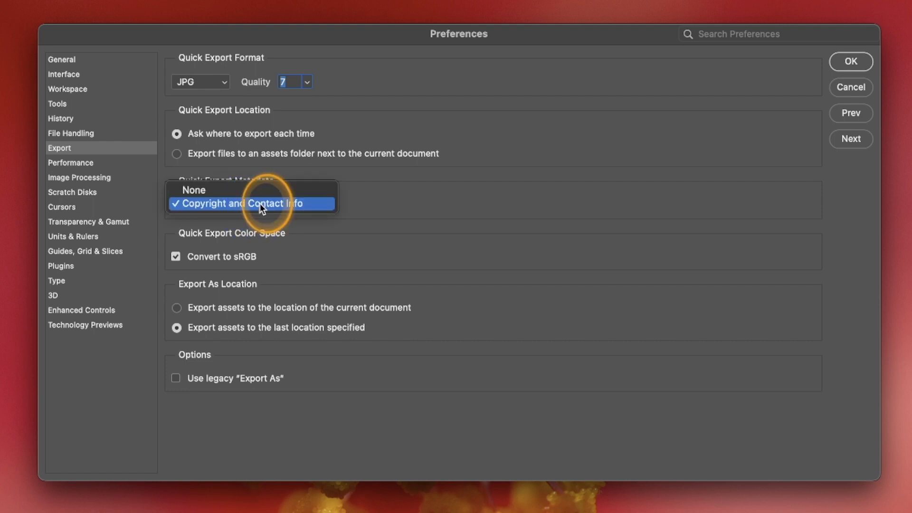
{"action": "left_click", "coordinate": [256, 203]}
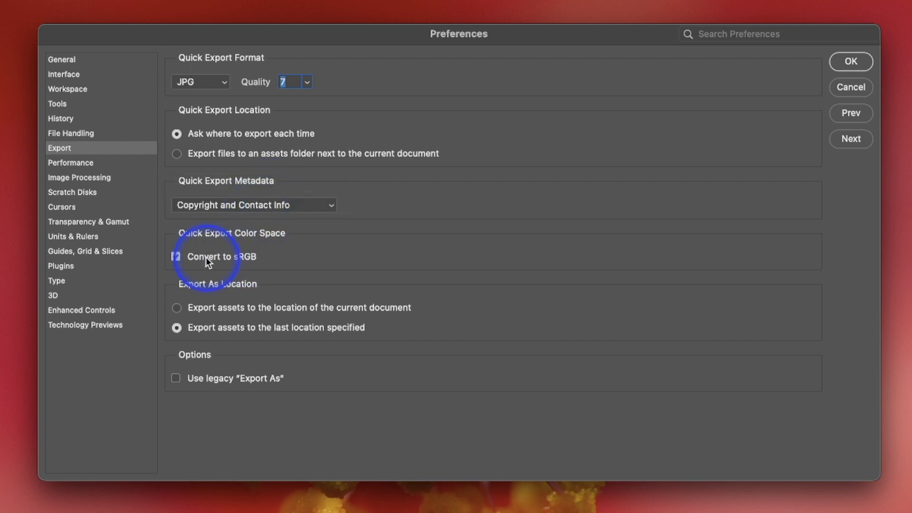
{"action": "left_click", "coordinate": [175, 256]}
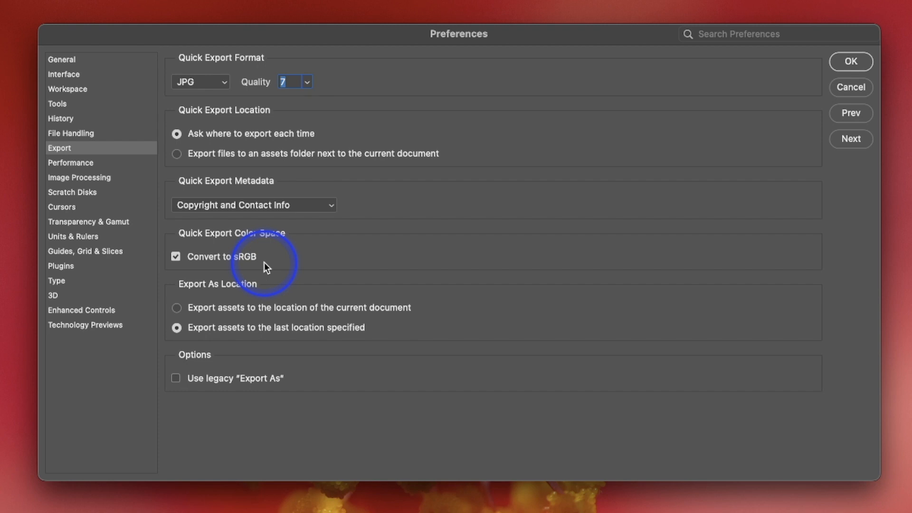
{"action": "mouse_move", "coordinate": [244, 274]}
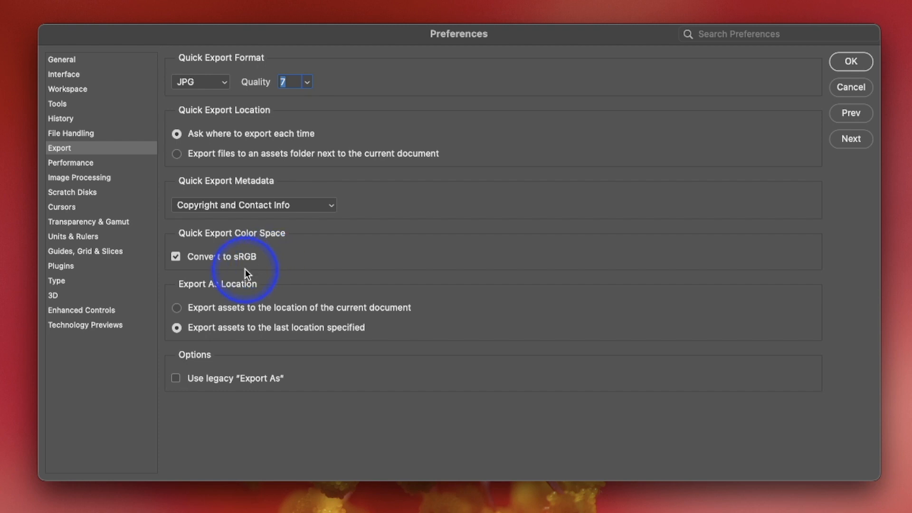
{"action": "mouse_move", "coordinate": [244, 274]}
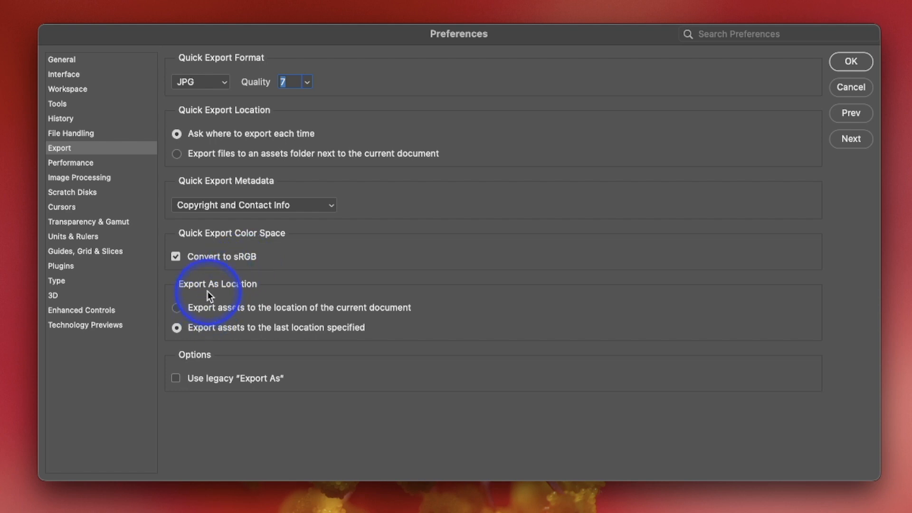
{"action": "mouse_move", "coordinate": [215, 318]}
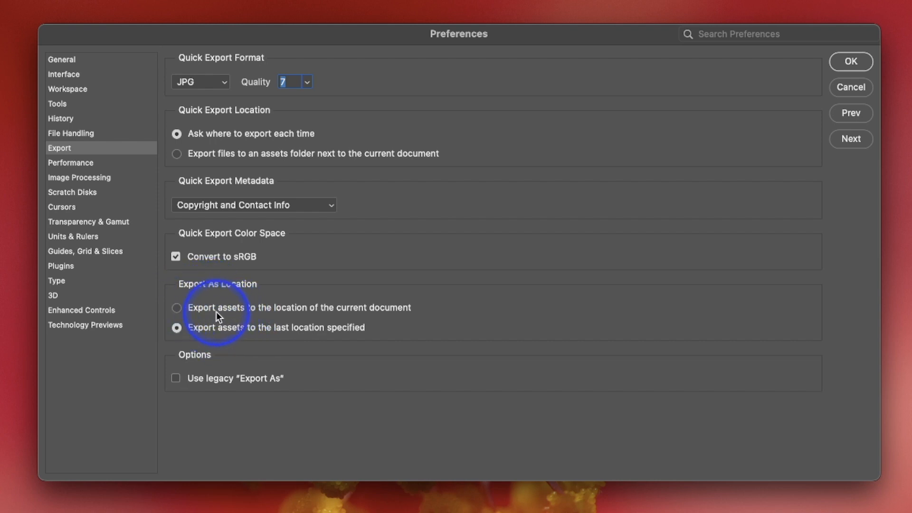
{"action": "mouse_move", "coordinate": [250, 345]}
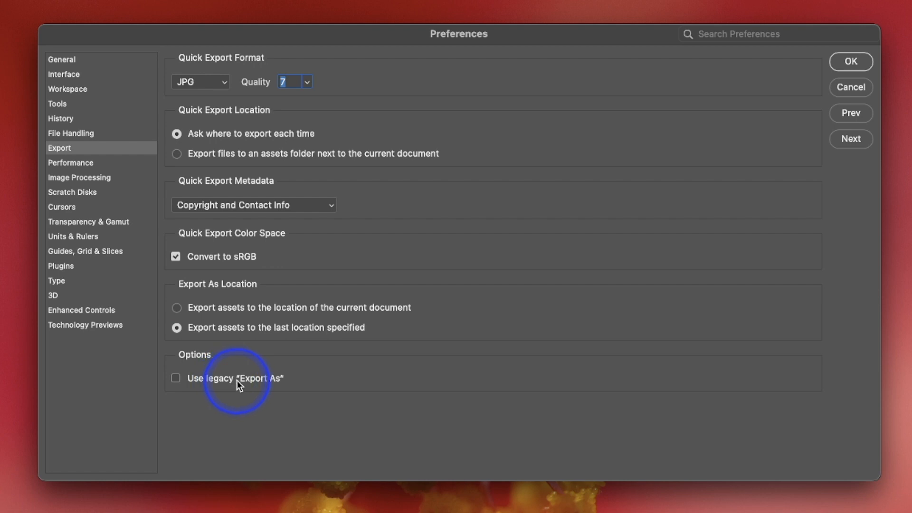
{"action": "mouse_move", "coordinate": [273, 391]}
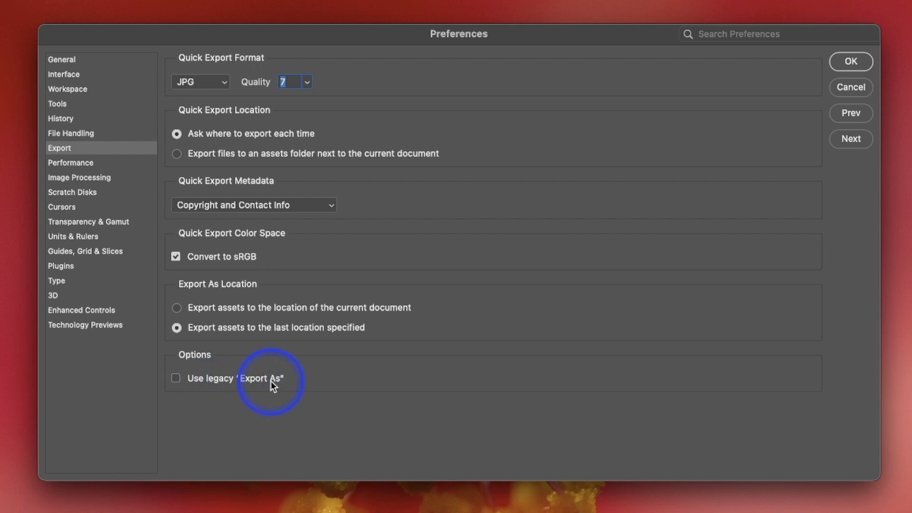
{"action": "mouse_move", "coordinate": [272, 388]}
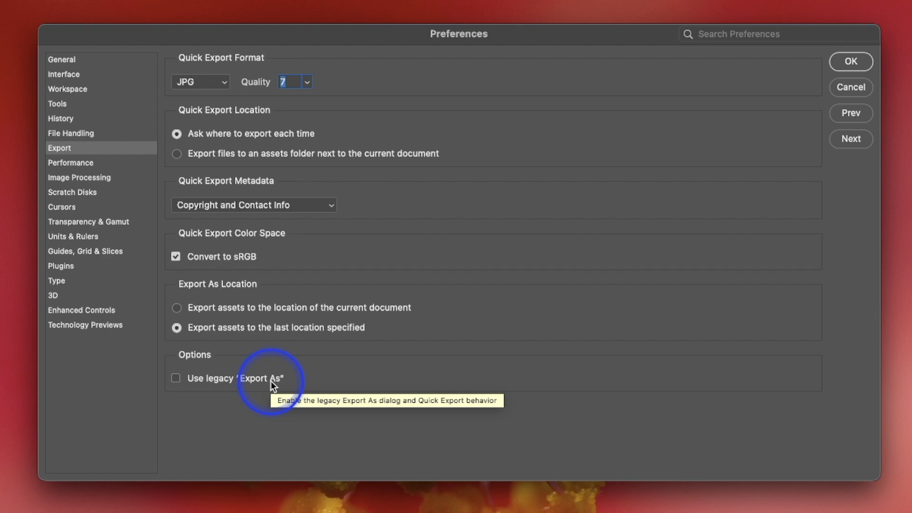
{"action": "mouse_move", "coordinate": [308, 275]}
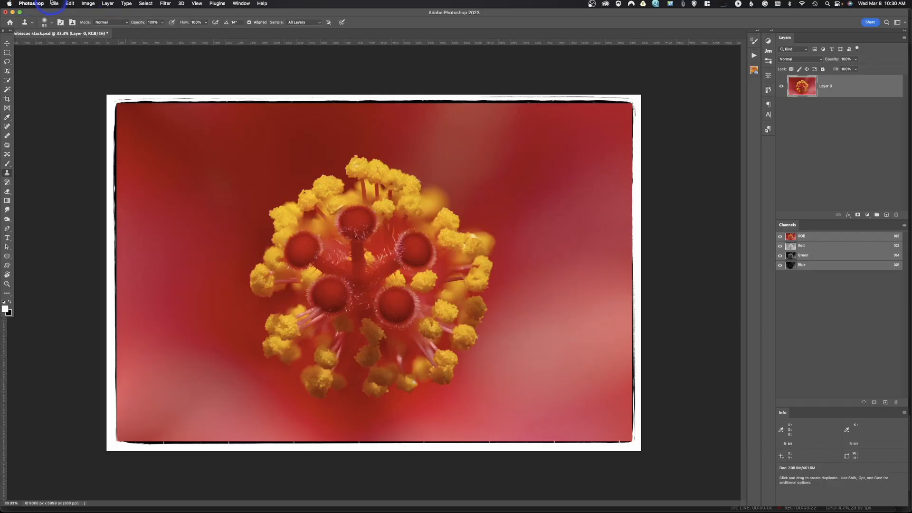
{"action": "left_click", "coordinate": [57, 4]}
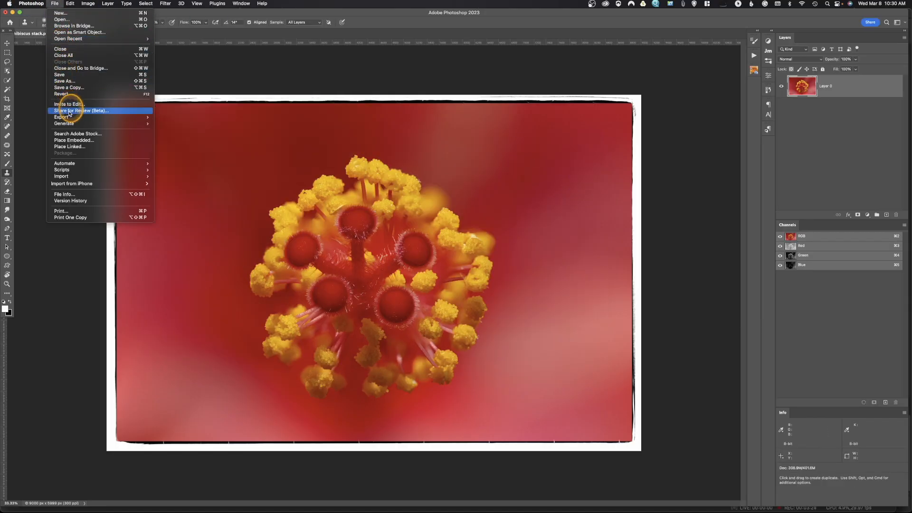
{"action": "mouse_move", "coordinate": [60, 117]}
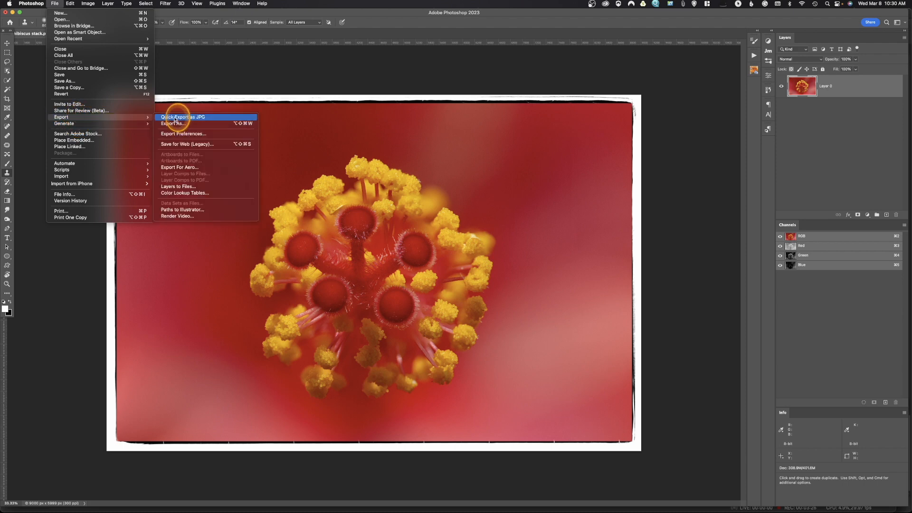
{"action": "left_click", "coordinate": [179, 117]}
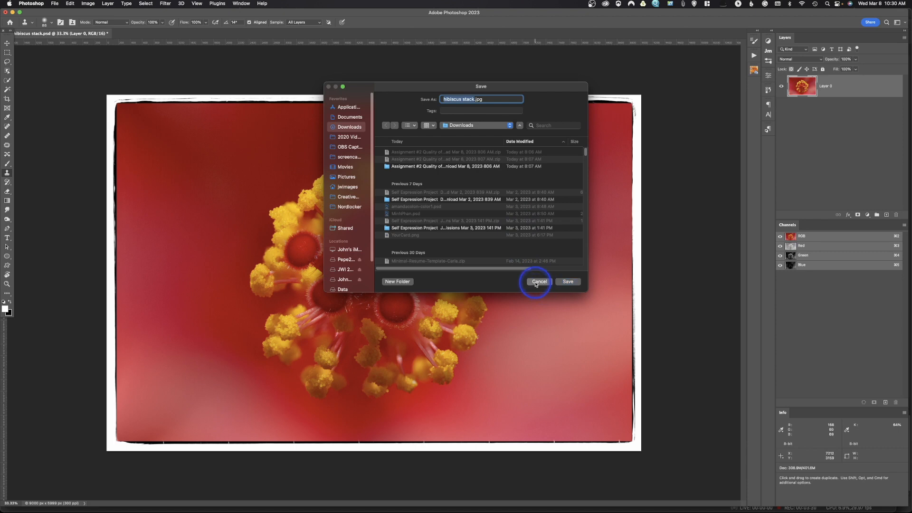
{"action": "left_click", "coordinate": [539, 282]}
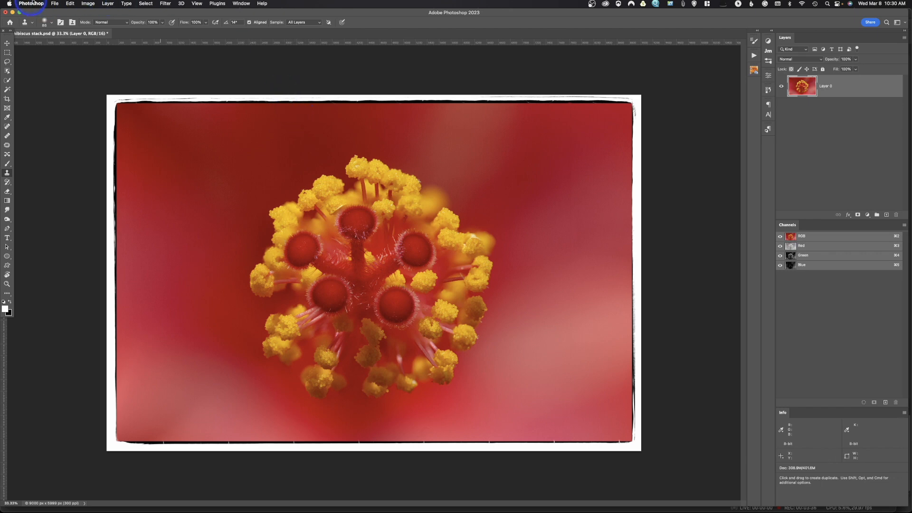
Reopen the File commands on the hibiscus image to reach the export options.
{"action": "left_click", "coordinate": [55, 4]}
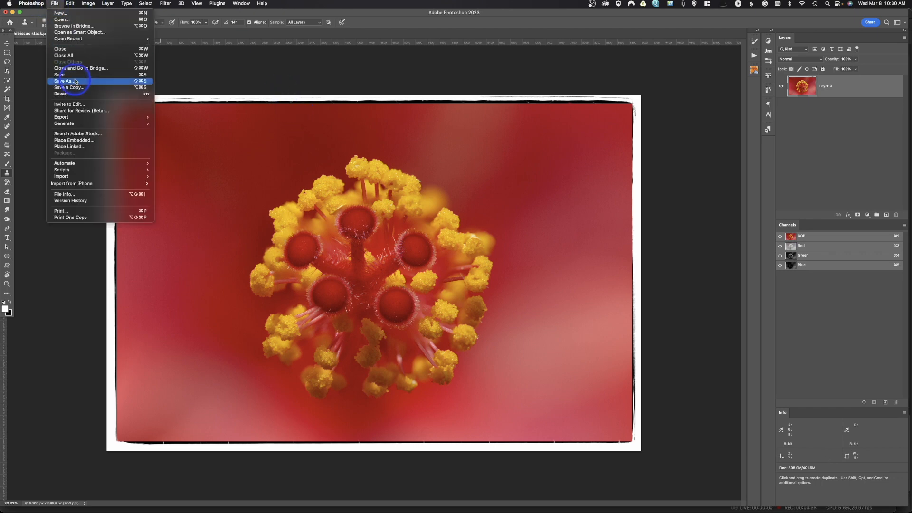
{"action": "mouse_move", "coordinate": [61, 117]}
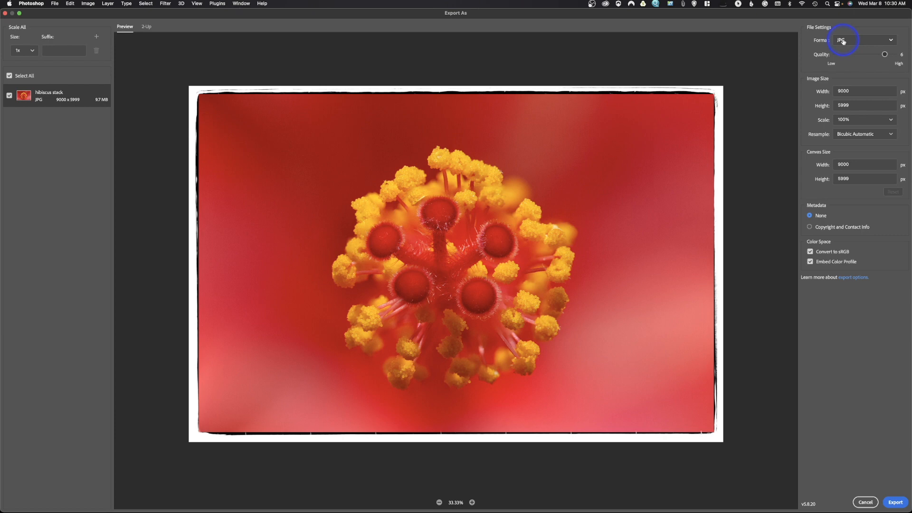
Raise the Export As JPEG quality from 6 to 7 and select the Width field.
{"action": "left_click_drag", "start_coordinate": [885, 54], "coordinate": [894, 54]}
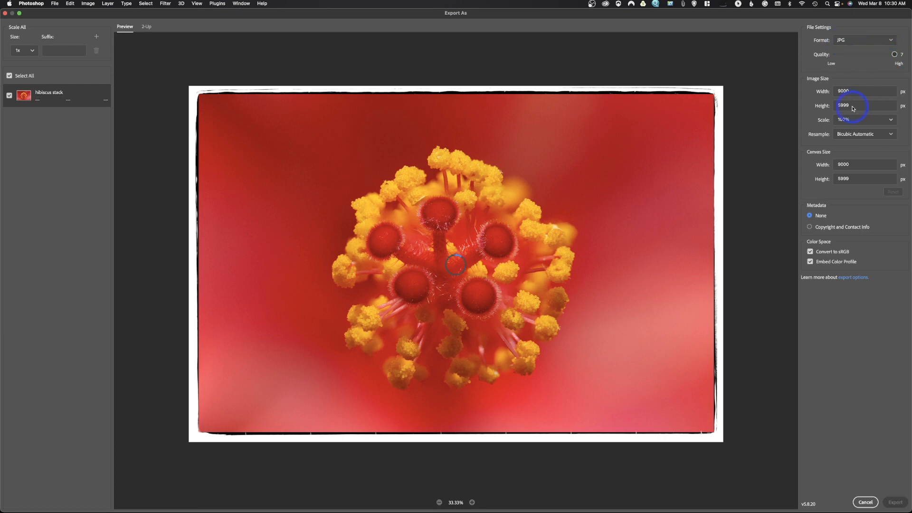
{"action": "left_click", "coordinate": [850, 91]}
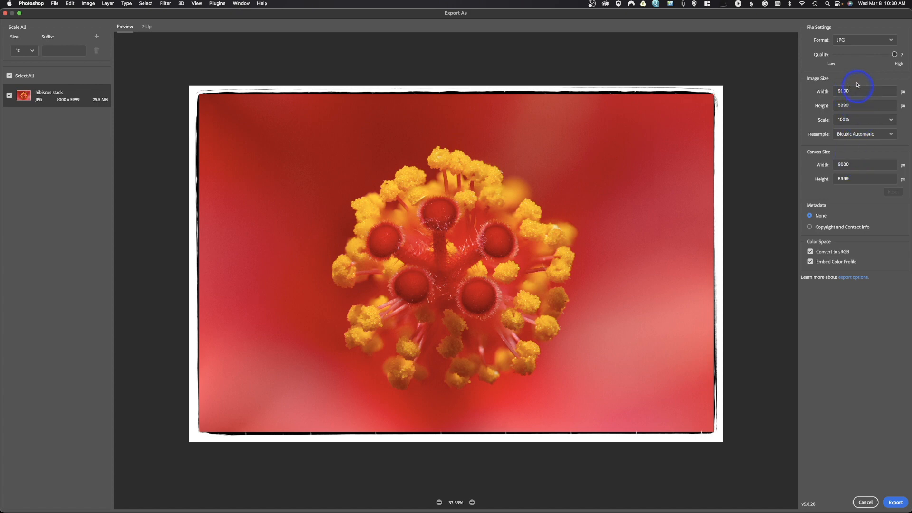
{"action": "left_click", "coordinate": [858, 91]}
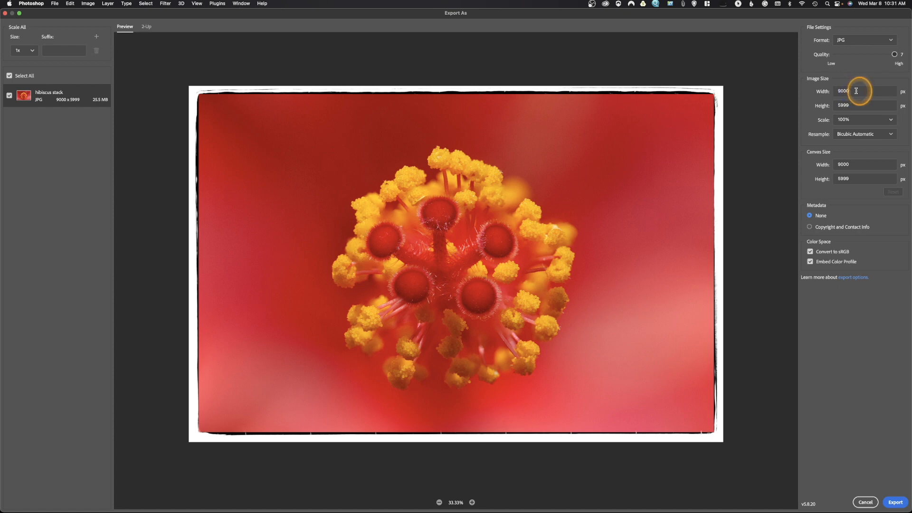
Set the export width to 1500 px so the image becomes 1500 × 1000.
{"action": "type", "text": "1"}
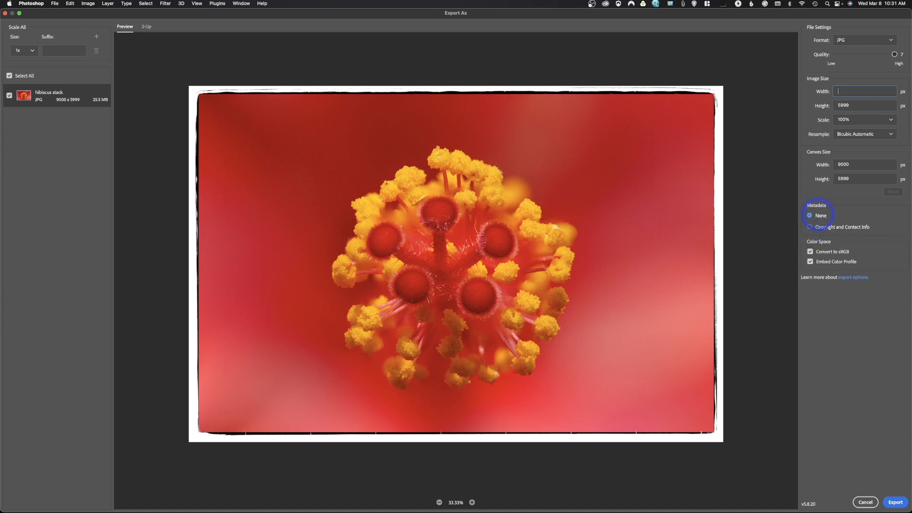
{"action": "type", "text": "19"}
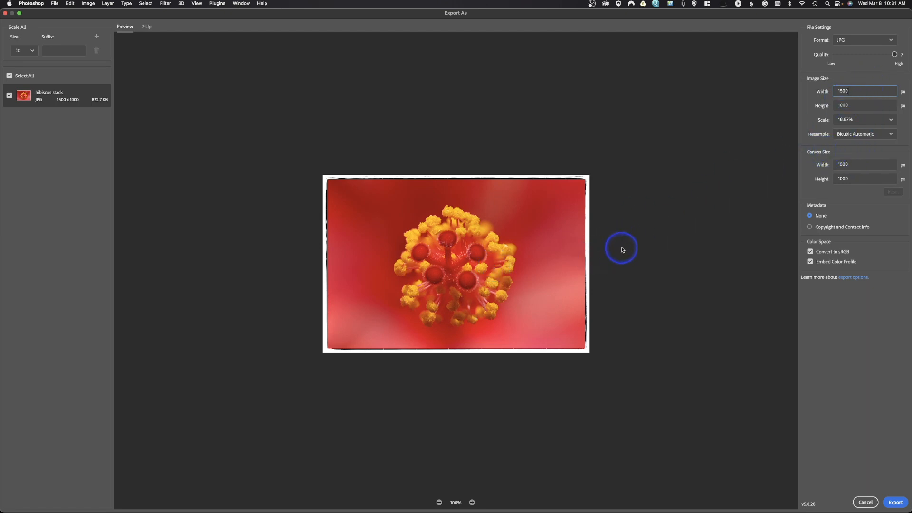
{"action": "mouse_move", "coordinate": [620, 250]}
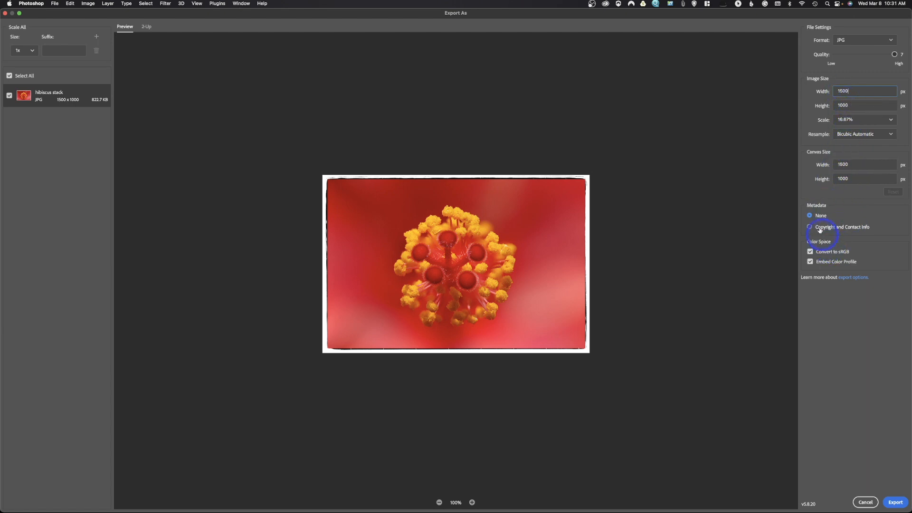
Switch metadata to Copyright and Contact Info, then cancel the export without saving.
{"action": "left_click", "coordinate": [810, 226]}
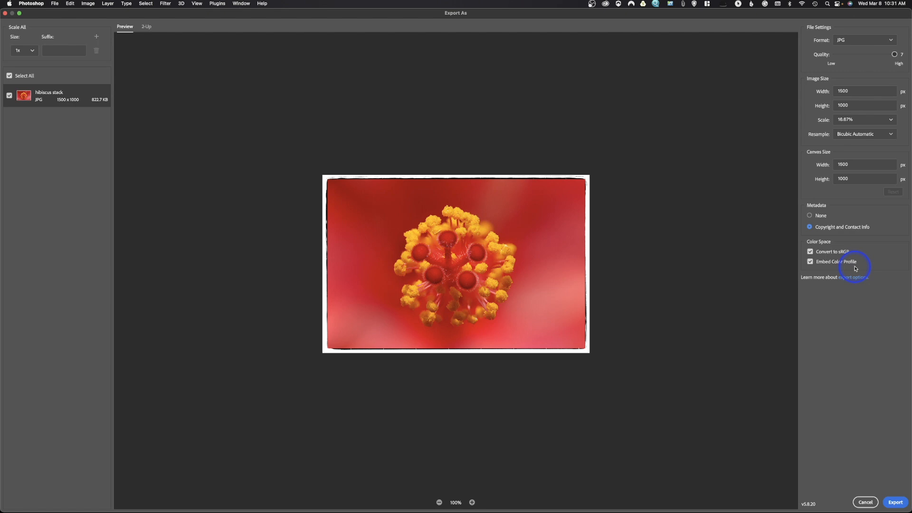
{"action": "left_click", "coordinate": [857, 91]}
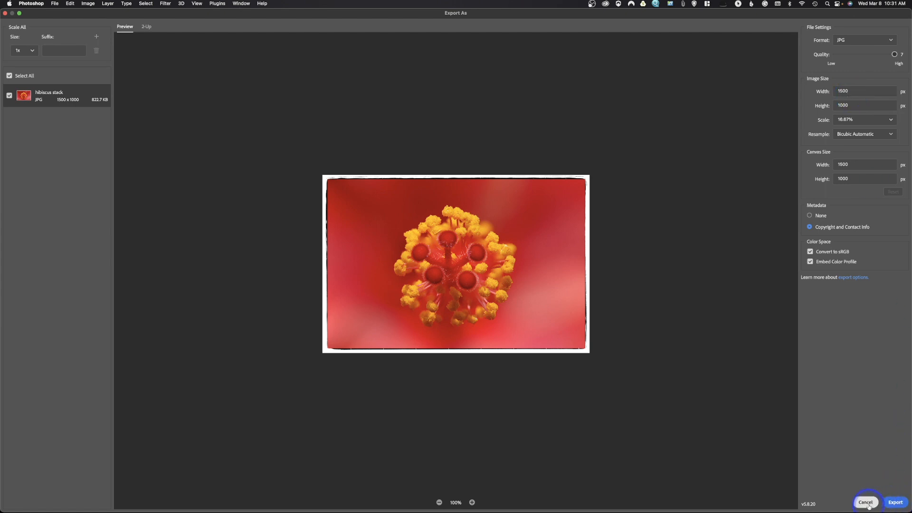
{"action": "left_click", "coordinate": [866, 502]}
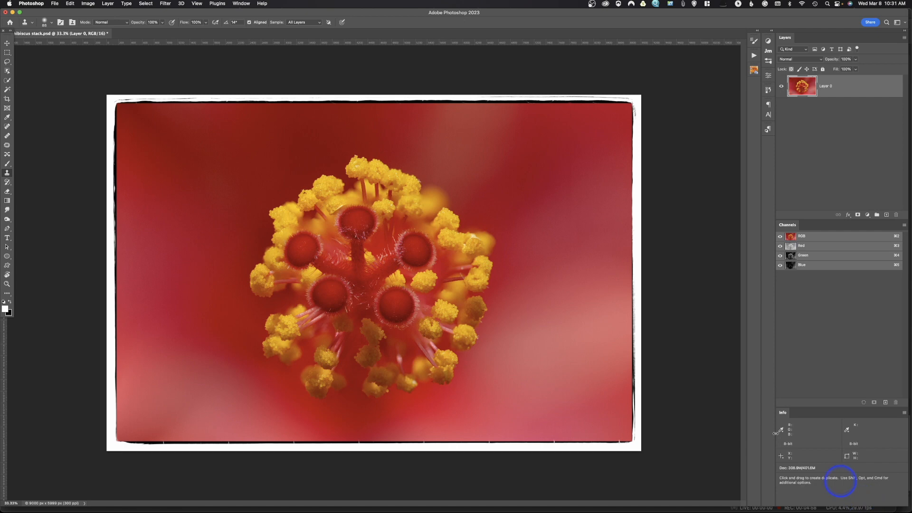
Launch Save for Web (Legacy) for the hibiscus image from File > Export.
{"action": "left_click", "coordinate": [54, 4]}
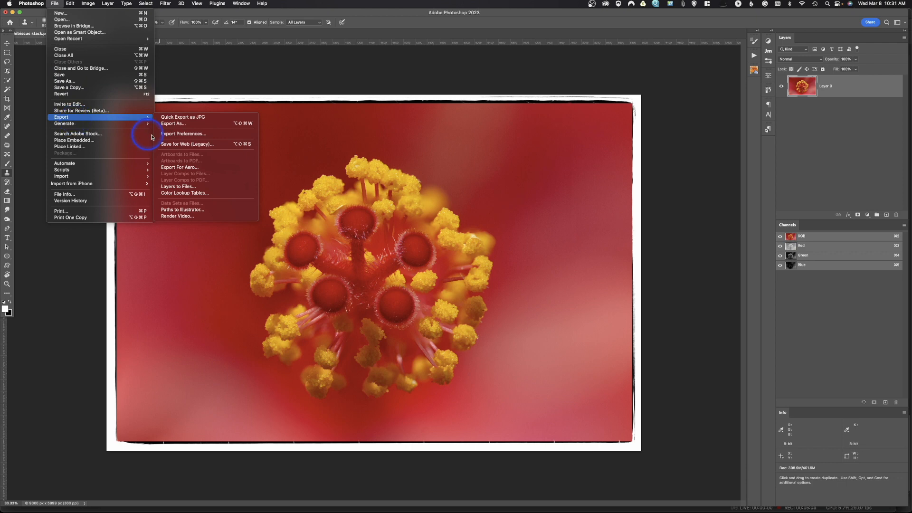
{"action": "mouse_move", "coordinate": [180, 145]}
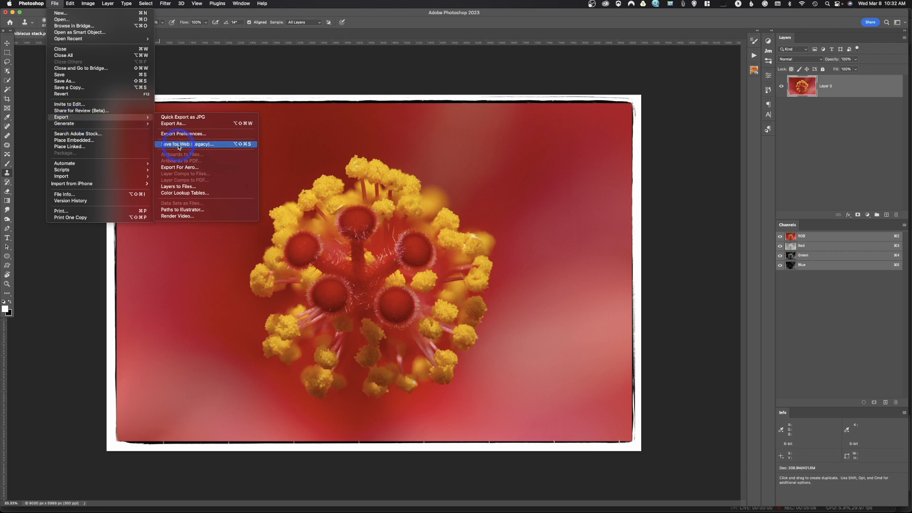
{"action": "left_click", "coordinate": [179, 145]}
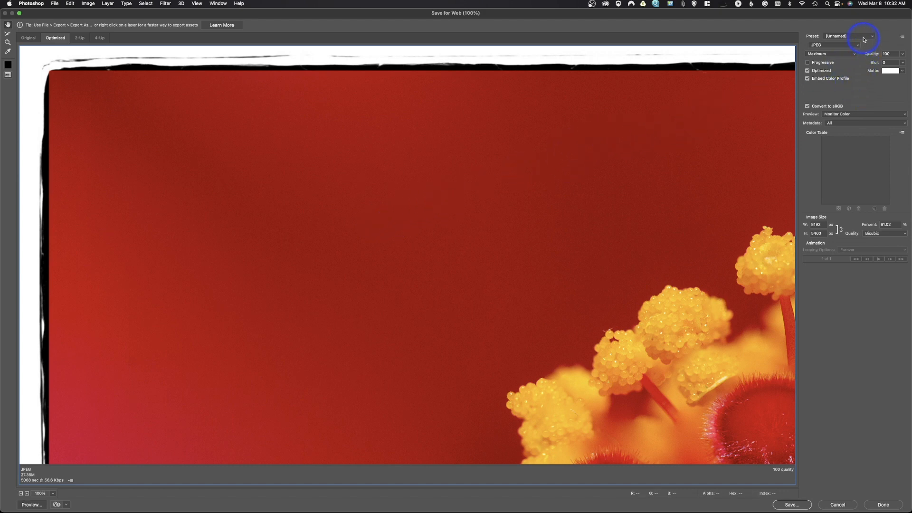
{"action": "left_click", "coordinate": [863, 36]}
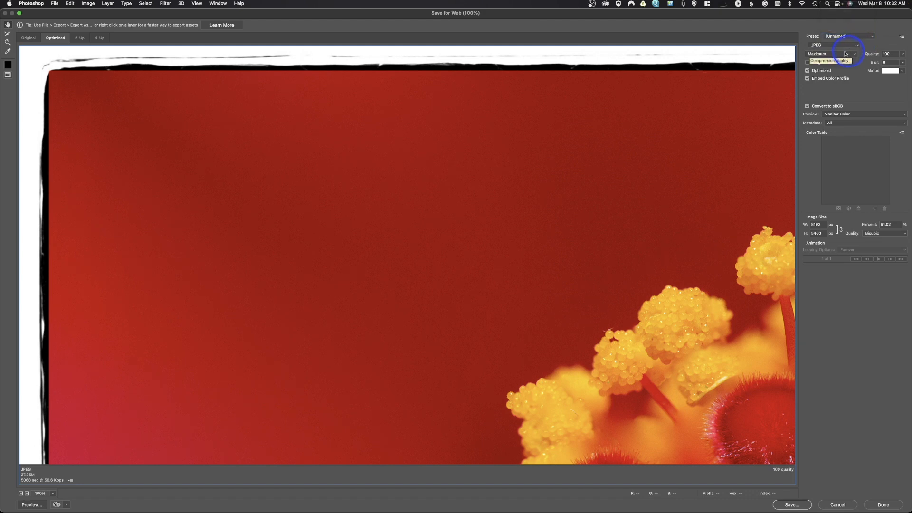
{"action": "left_click", "coordinate": [835, 36]}
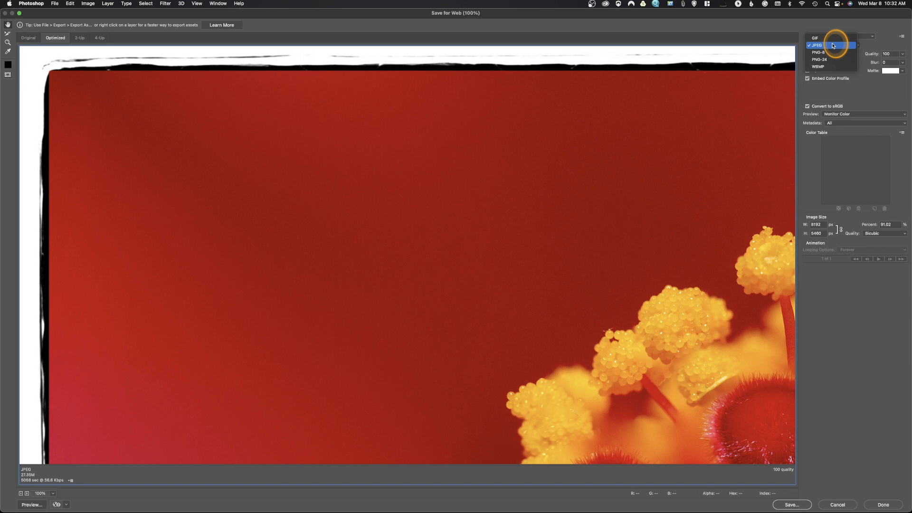
{"action": "left_click", "coordinate": [818, 43]}
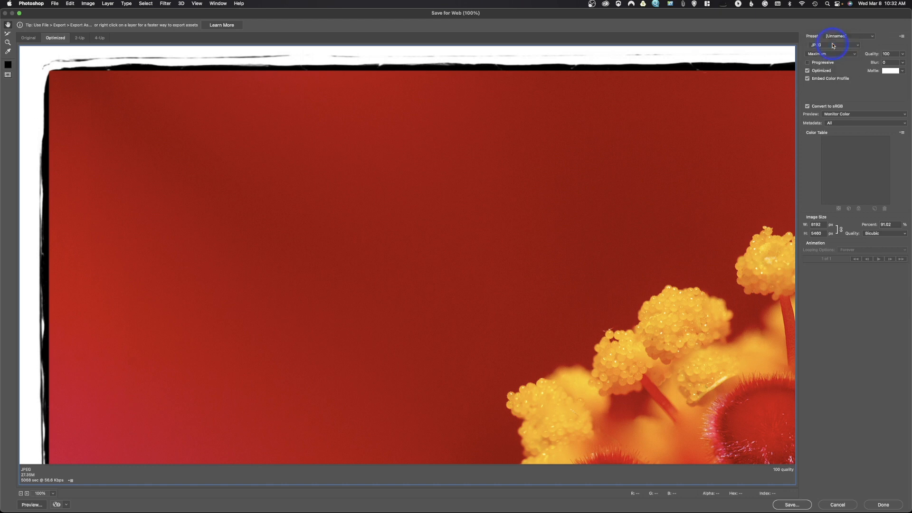
{"action": "left_click", "coordinate": [845, 54]}
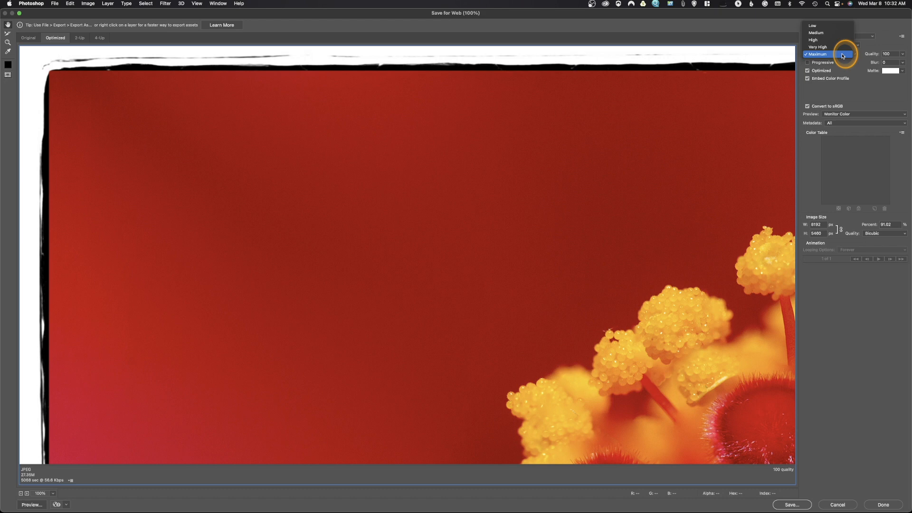
{"action": "left_click", "coordinate": [829, 54]}
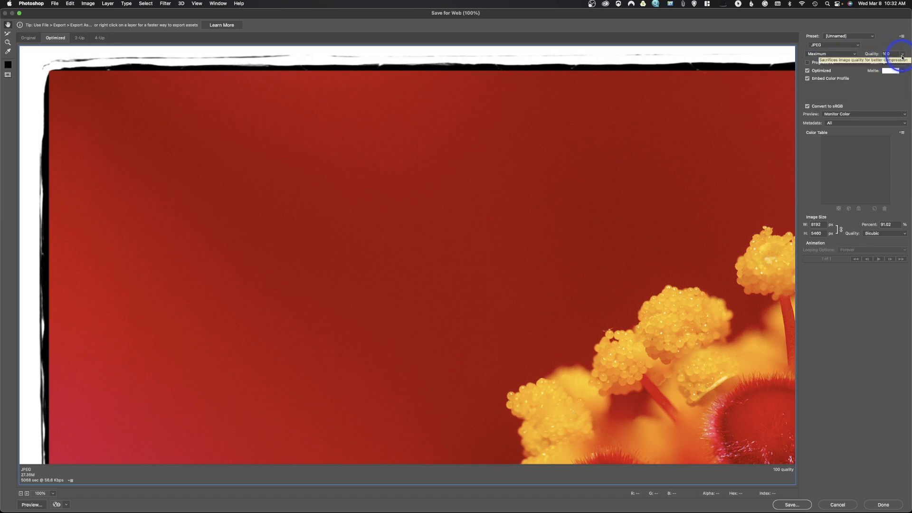
{"action": "mouse_move", "coordinate": [868, 93]}
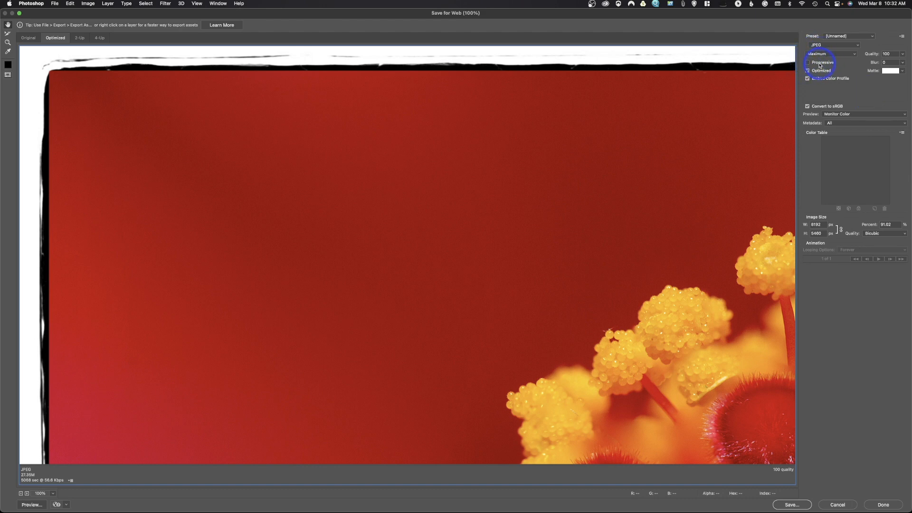
{"action": "left_click", "coordinate": [807, 70]}
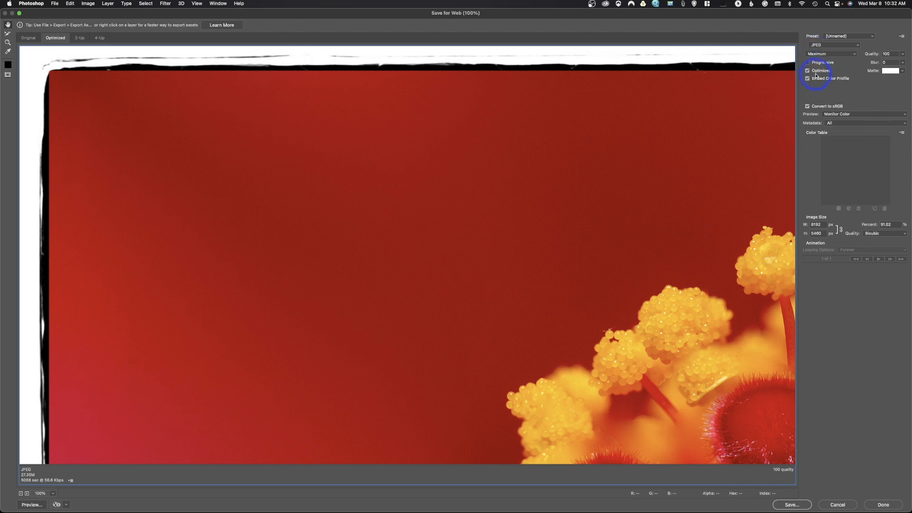
{"action": "left_click", "coordinate": [807, 70]}
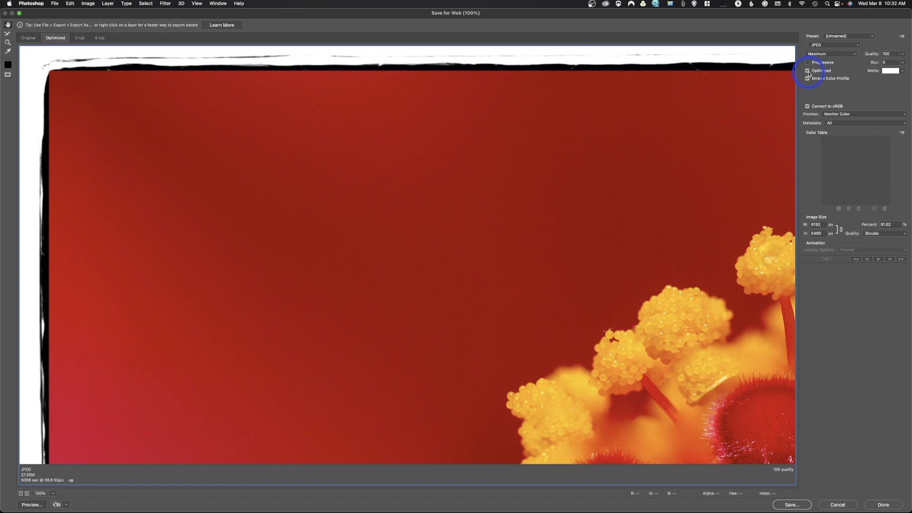
{"action": "mouse_move", "coordinate": [842, 81]}
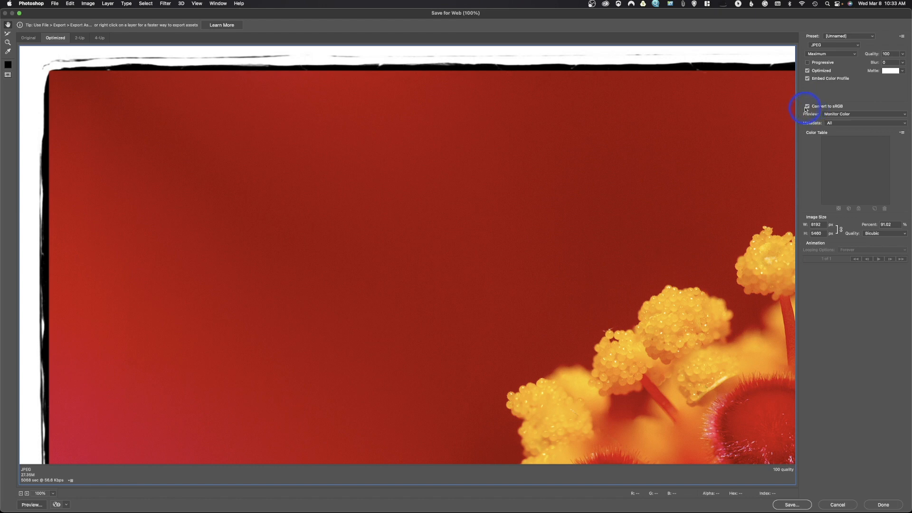
{"action": "left_click", "coordinate": [808, 106]}
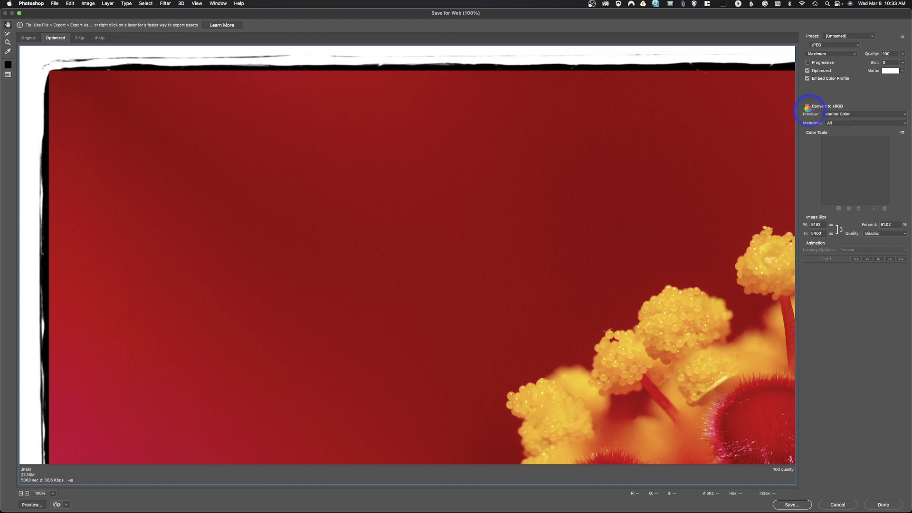
{"action": "left_click", "coordinate": [808, 107]}
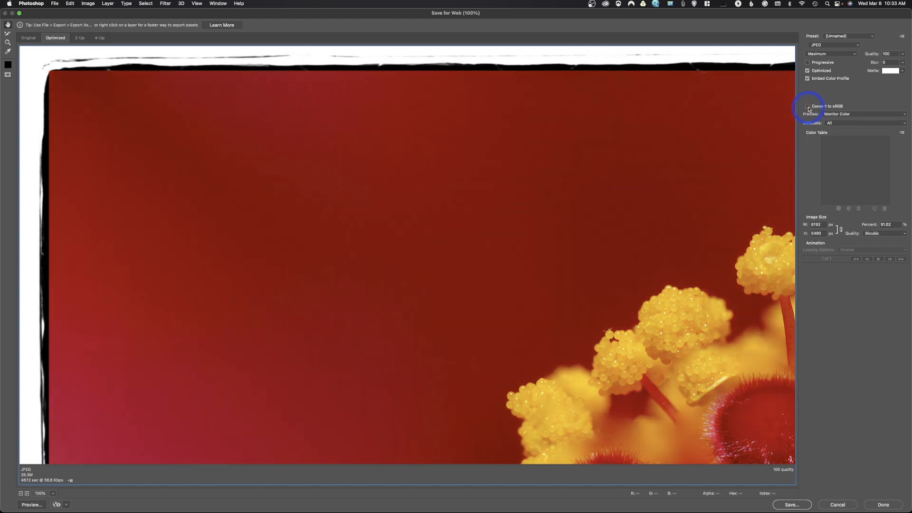
{"action": "mouse_move", "coordinate": [808, 107]}
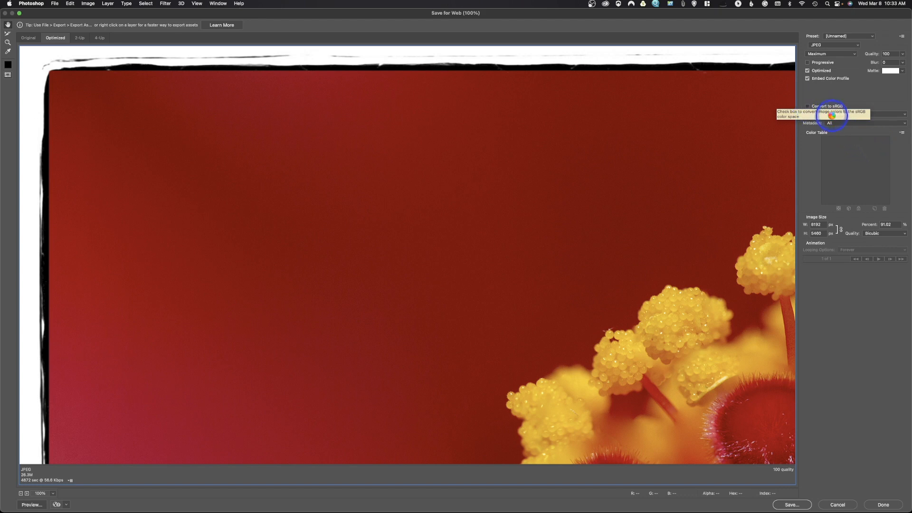
{"action": "left_click", "coordinate": [808, 106]}
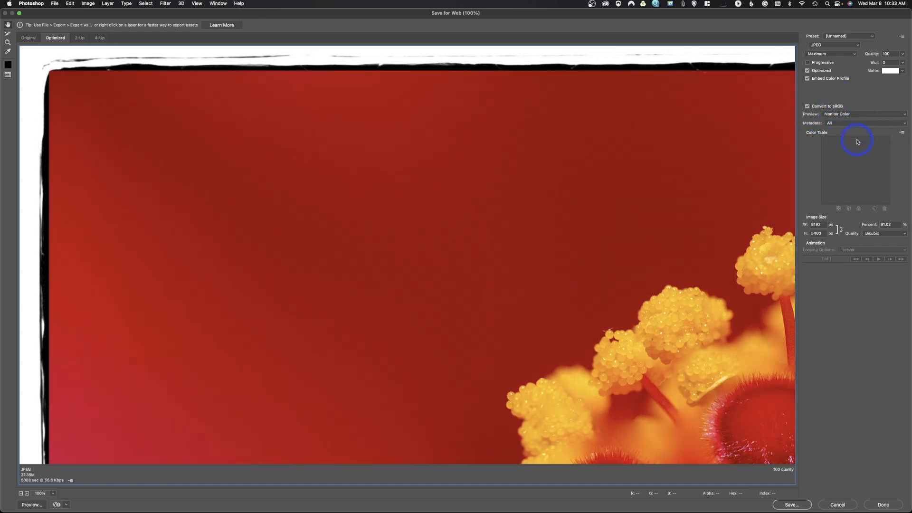
{"action": "mouse_move", "coordinate": [651, 164]}
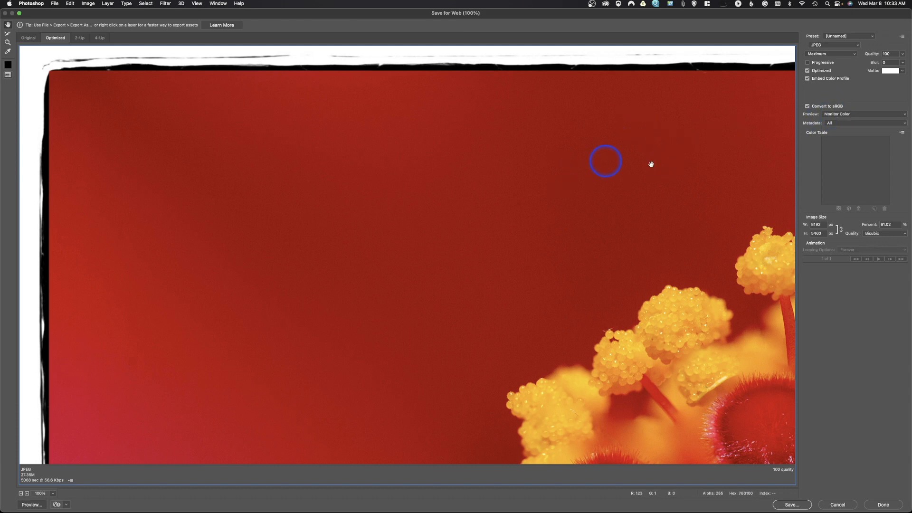
{"action": "mouse_move", "coordinate": [575, 188]}
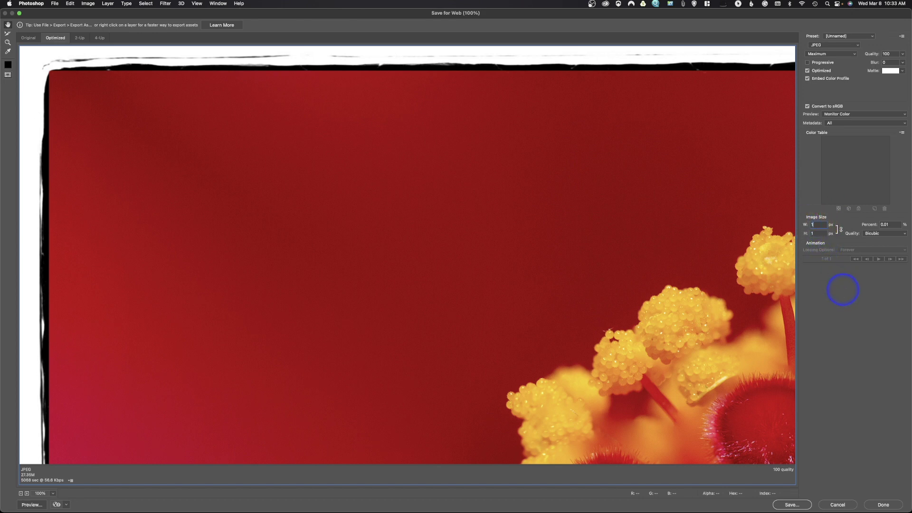
Set the Save for Web width to 1500 px (1500 × 1000) and finish with Done.
{"action": "type", "text": "1500"}
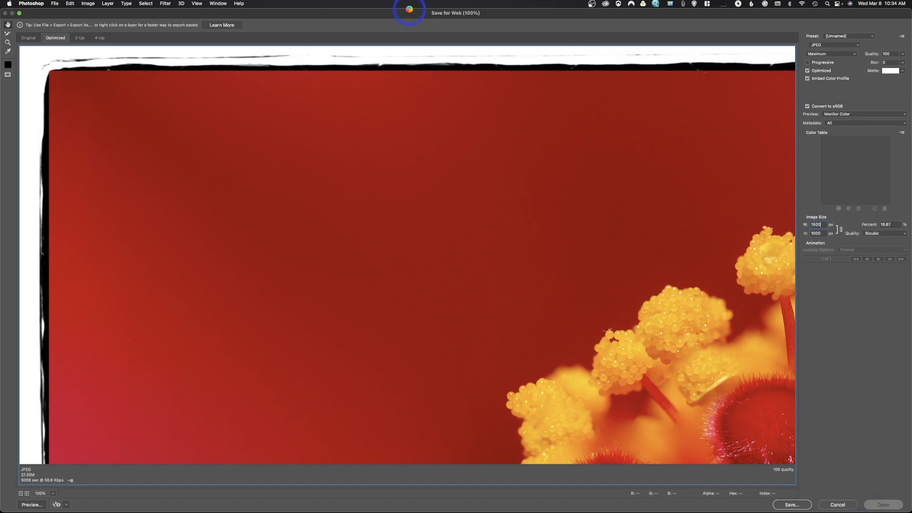
{"action": "left_click", "coordinate": [838, 504]}
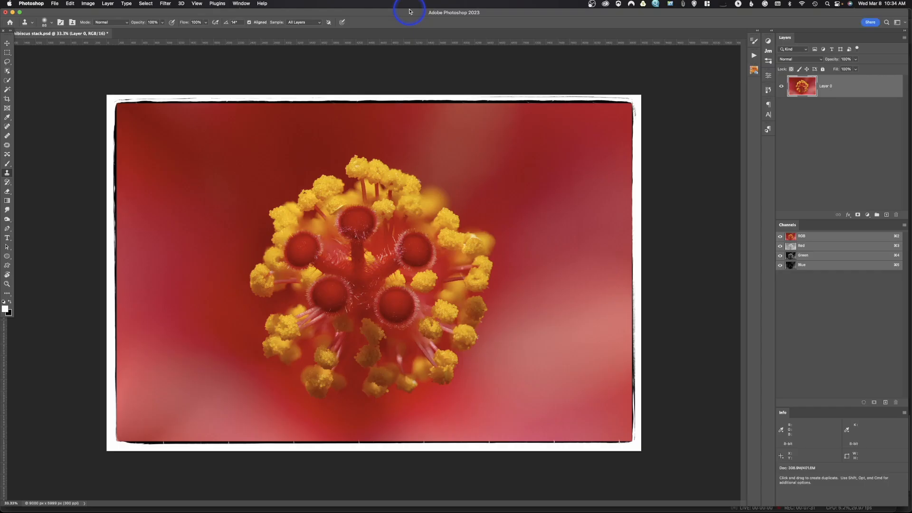